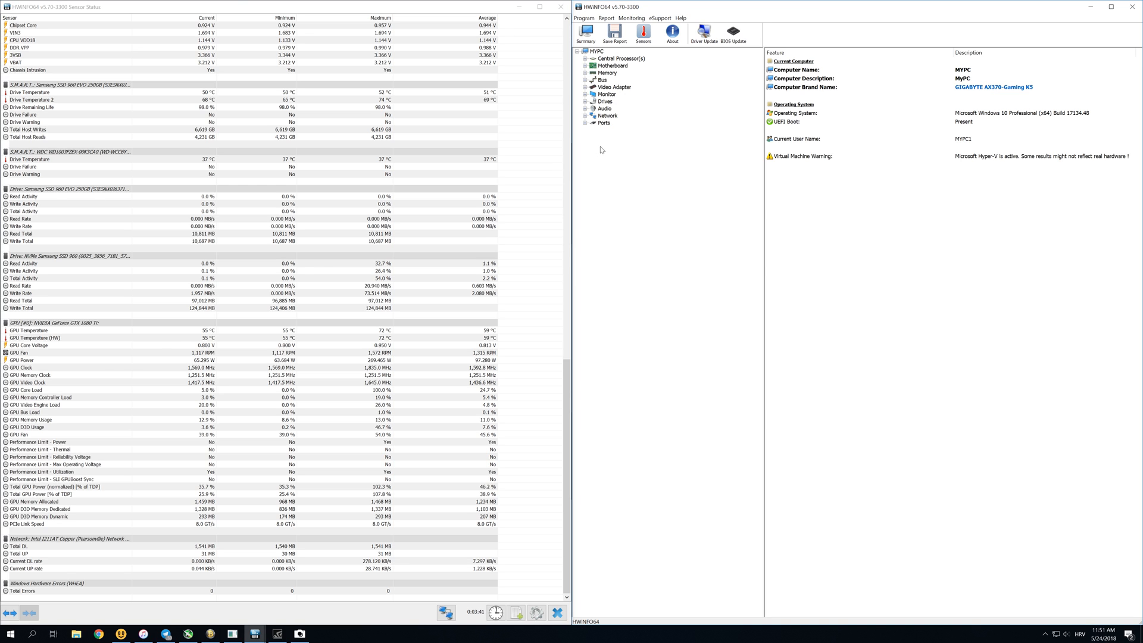
Launch NiceHash Miner alongside HWiNFO64's idle GPU readings of about 65 W.
{"action": "left_click", "coordinate": [98, 359]}
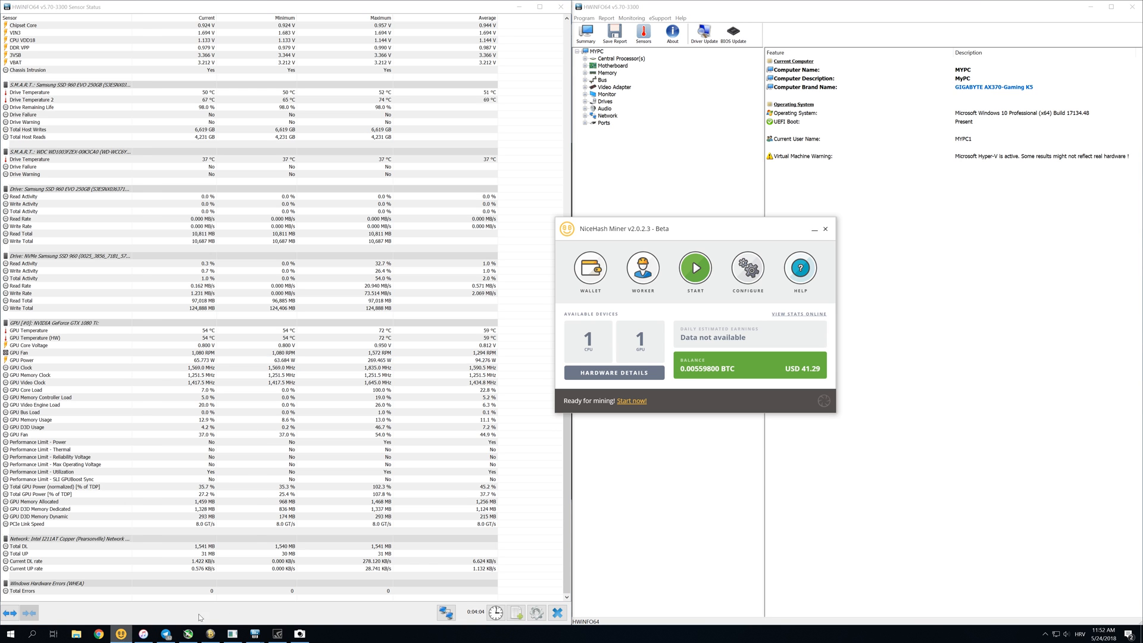
{"action": "mouse_move", "coordinate": [695, 267]}
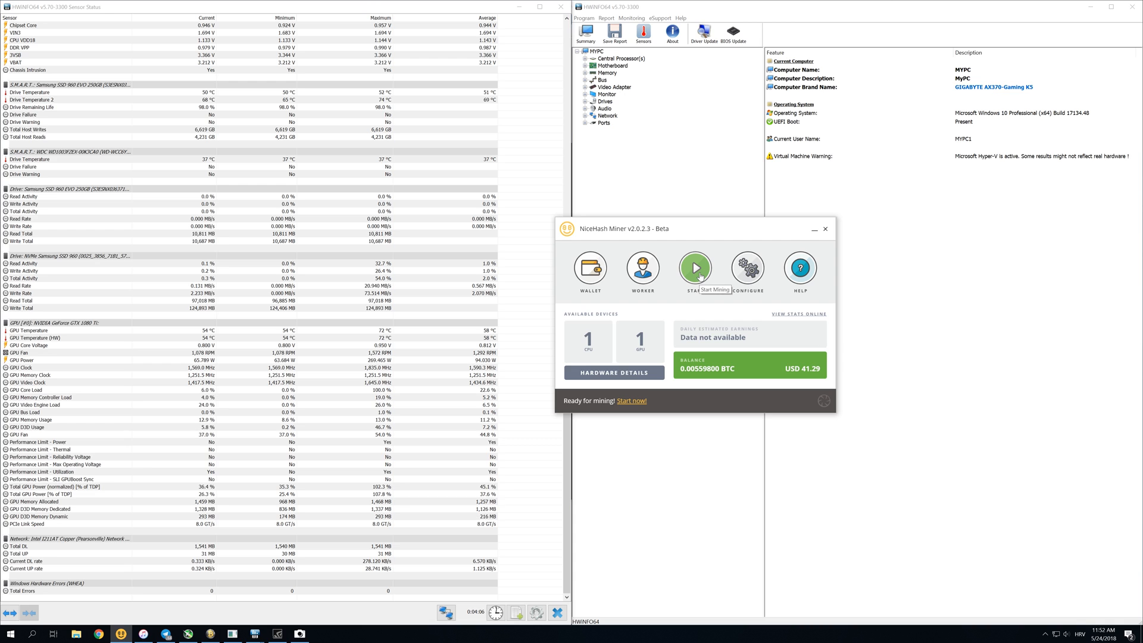
Start NiceHash mining on GPU and CPU, pushing GPU power to roughly 250 W.
{"action": "left_click", "coordinate": [694, 268]}
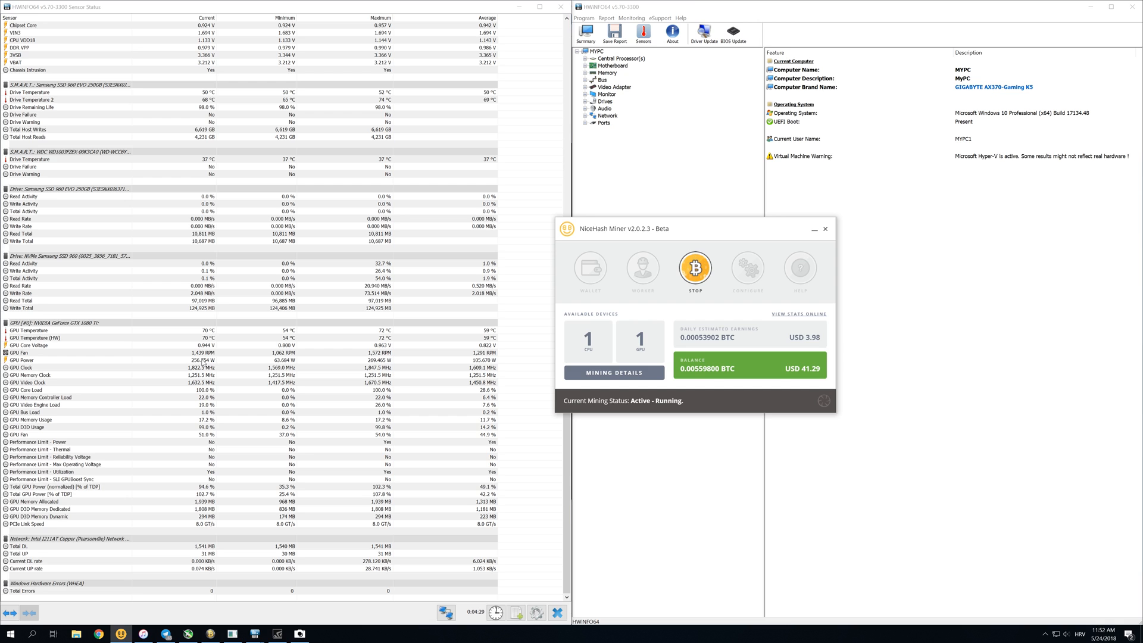
{"action": "mouse_move", "coordinate": [500, 226]}
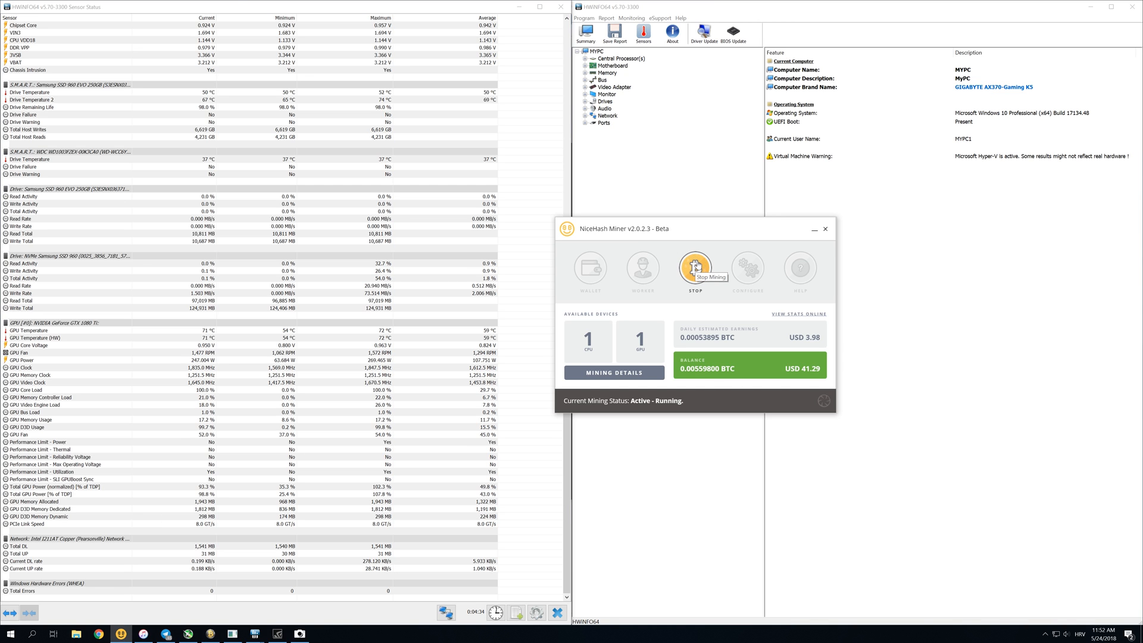
Stop NiceHash mining so GPU power falls back to about 66 W.
{"action": "left_click", "coordinate": [694, 269]}
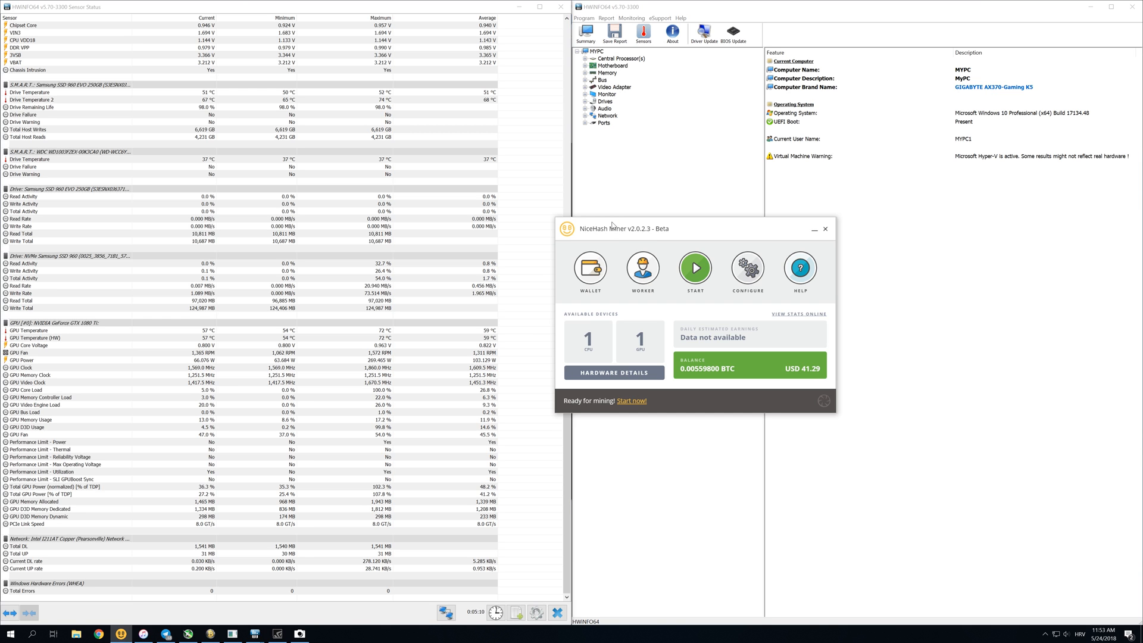
Restart NiceHash mining and bring up MSI Afterburner for the GTX 1080 Ti.
{"action": "left_click", "coordinate": [694, 267]}
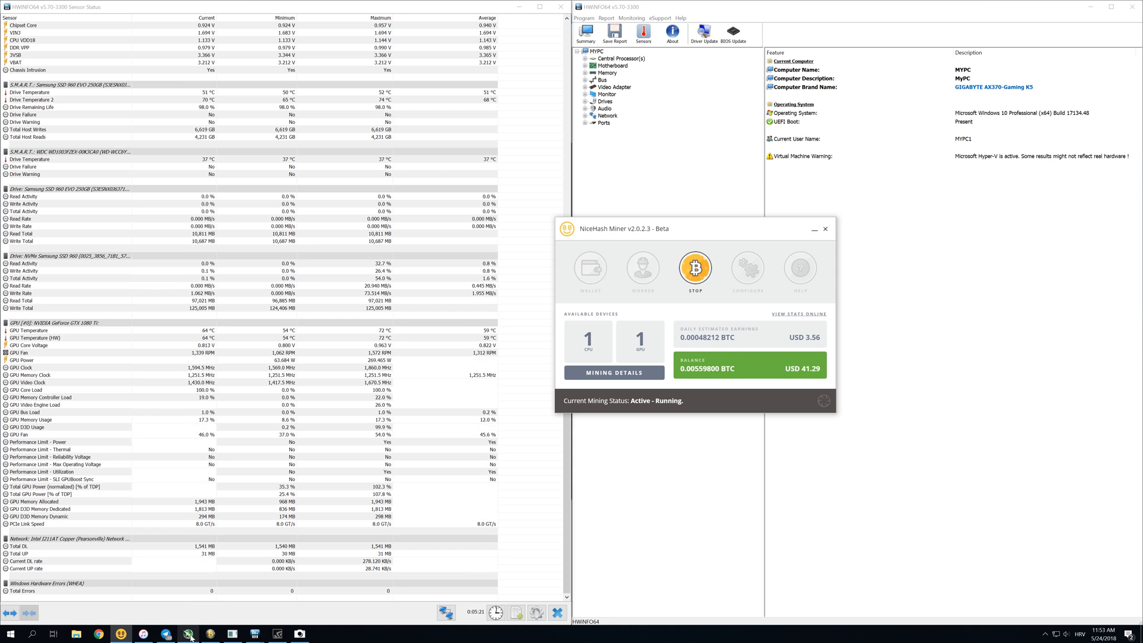
{"action": "left_click", "coordinate": [186, 634]}
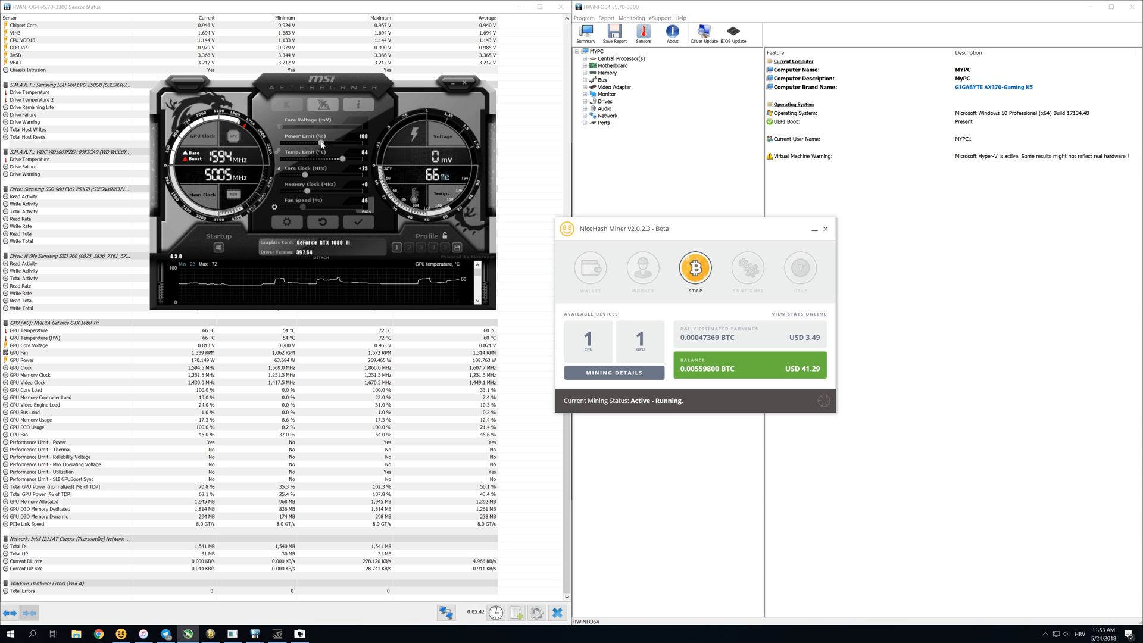
{"action": "mouse_move", "coordinate": [245, 164]}
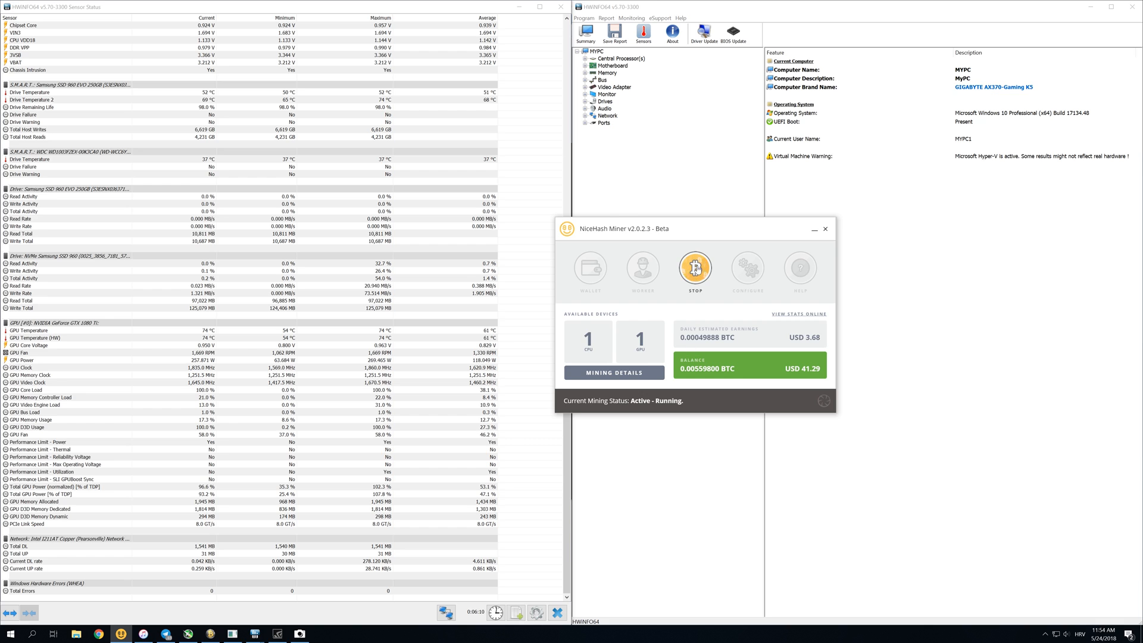
Stop NiceHash mining before switching over to Awesome Miner.
{"action": "left_click", "coordinate": [694, 268]}
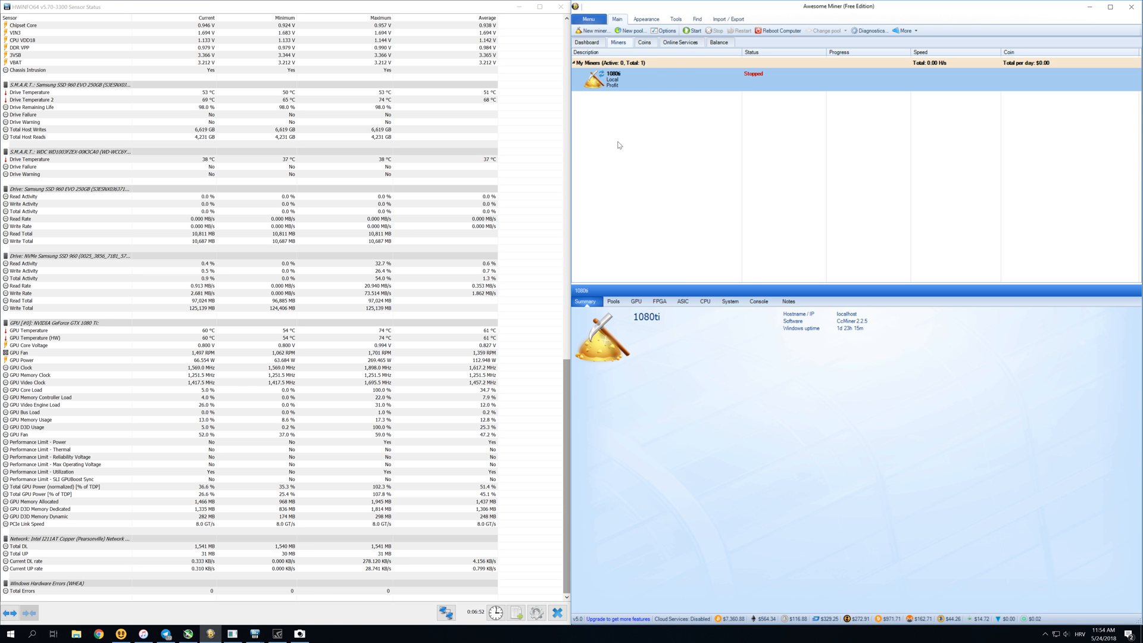
Start the 1080ti miner on Lyra2z, reaching about 2.7 MH/s at roughly 140 W.
{"action": "left_click", "coordinate": [692, 31]}
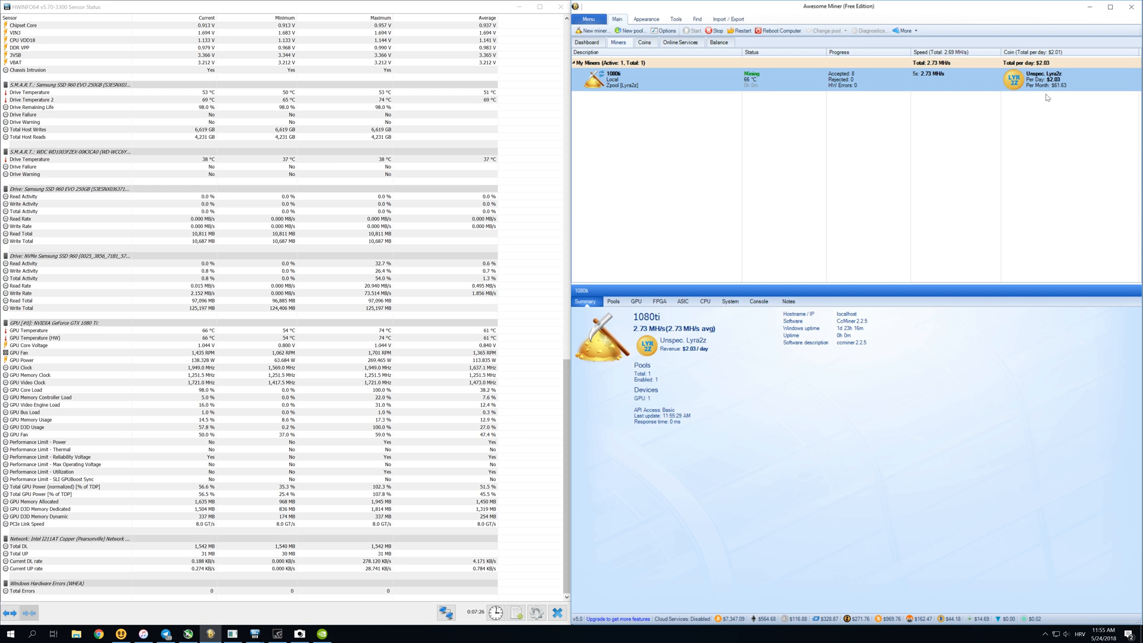
{"action": "mouse_move", "coordinate": [397, 411]}
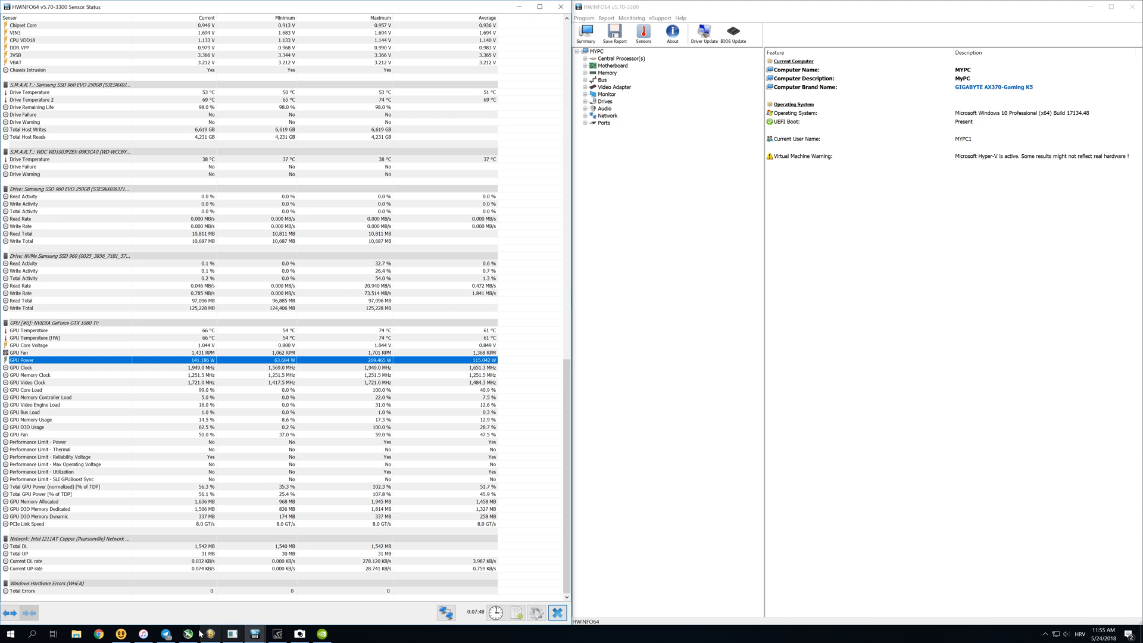
Stop the 1080ti miner in Awesome Miner, dropping hashrate to zero and GPU power near 68 W.
{"action": "left_click", "coordinate": [210, 632]}
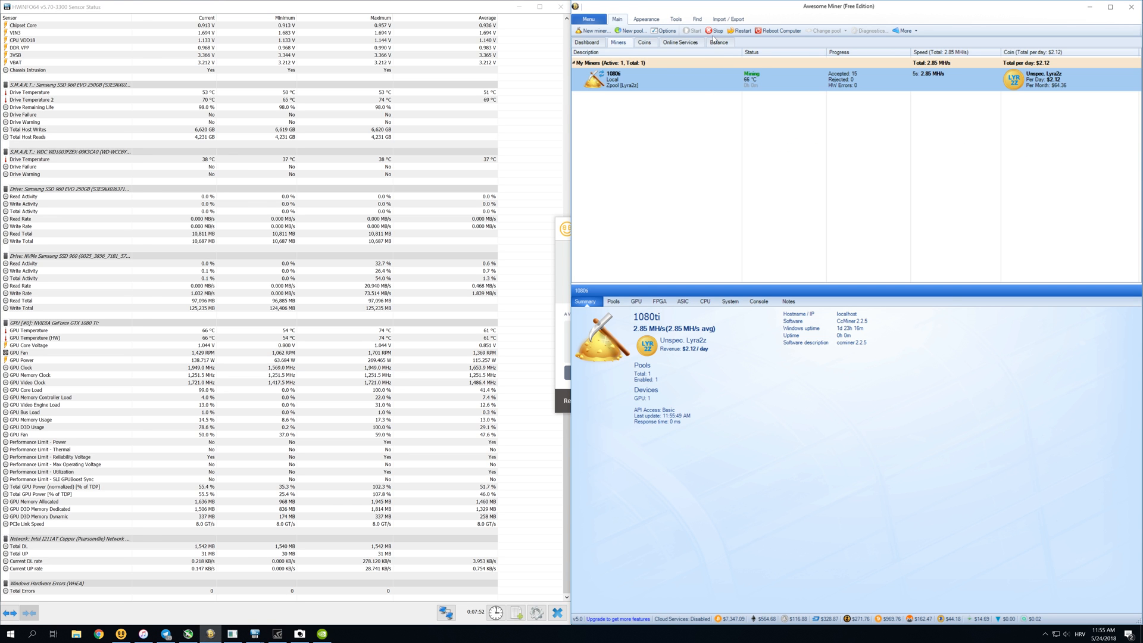
{"action": "left_click", "coordinate": [714, 31]}
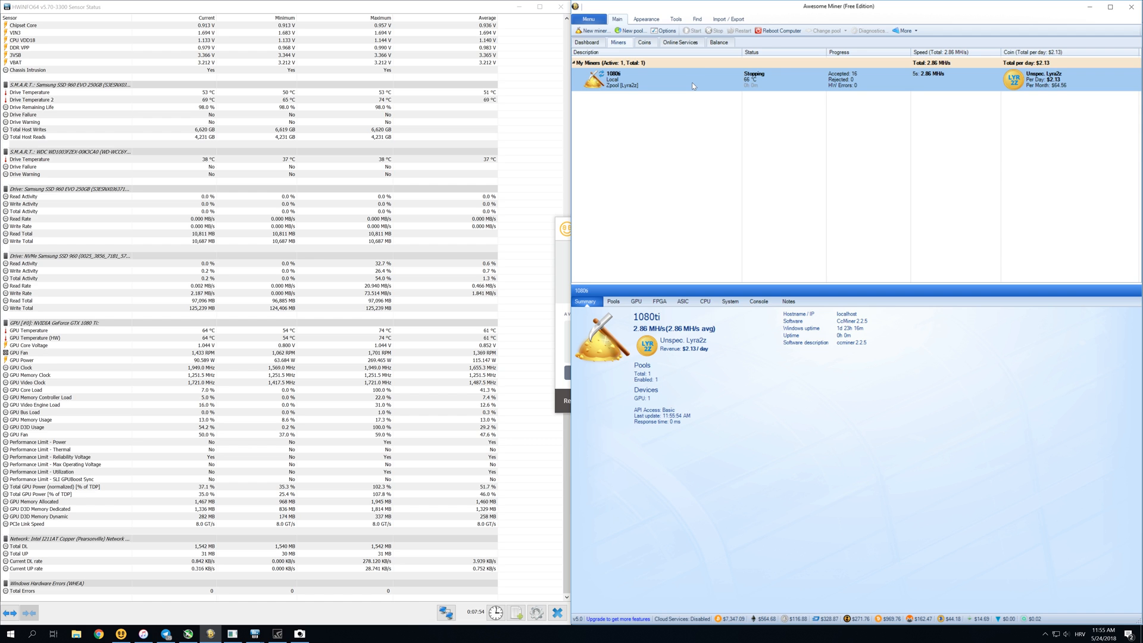
{"action": "left_click", "coordinate": [715, 31]}
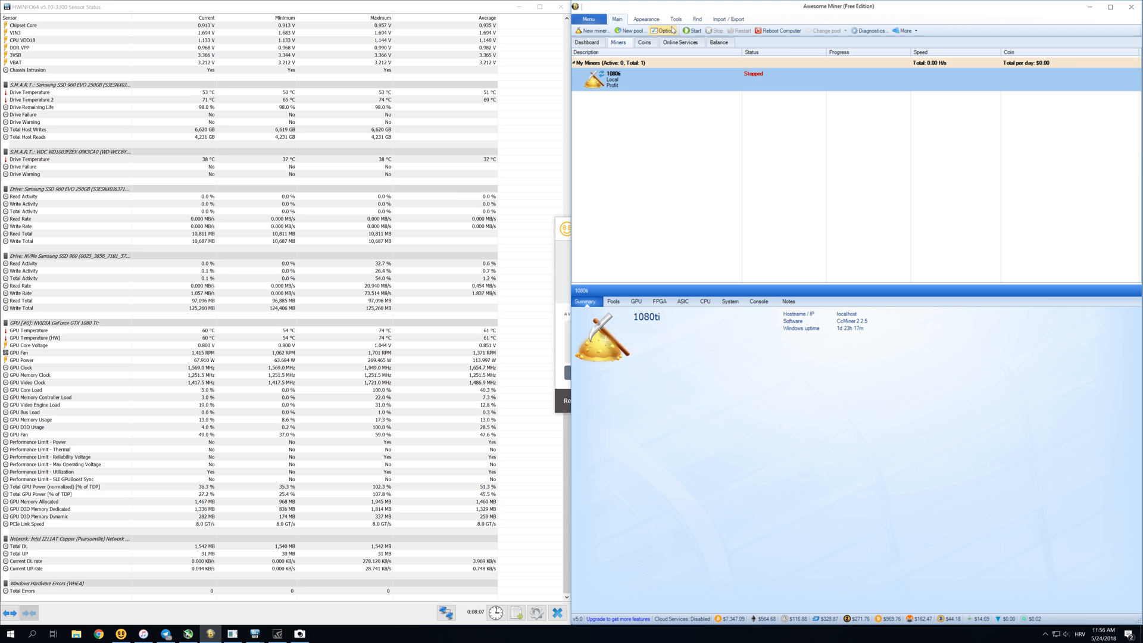
{"action": "left_click", "coordinate": [665, 31]}
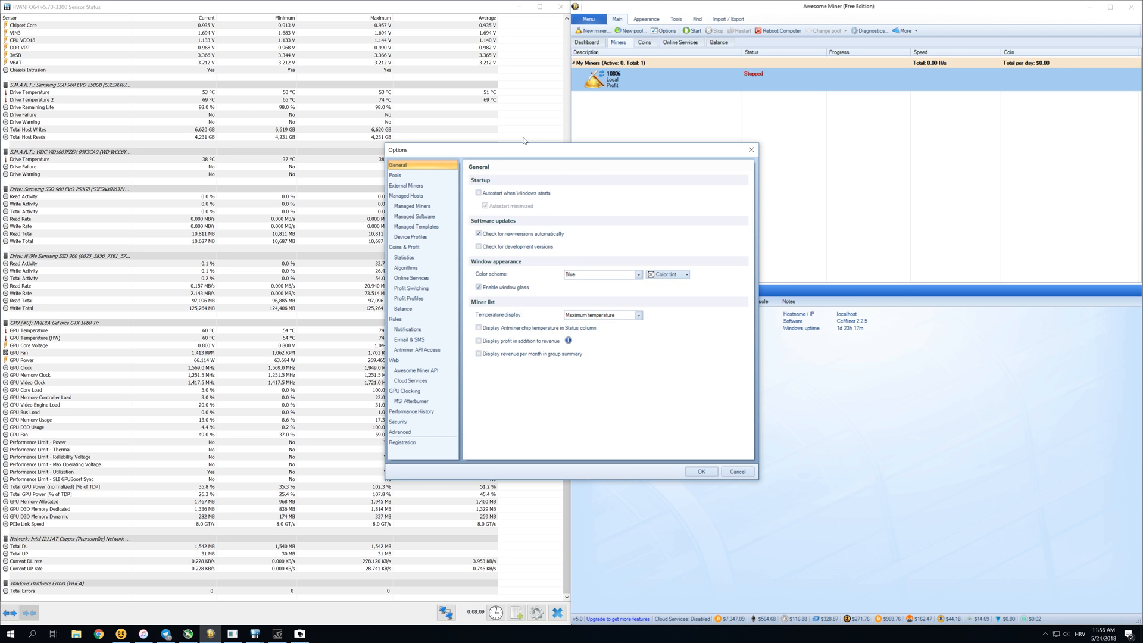
{"action": "left_click", "coordinate": [405, 267]}
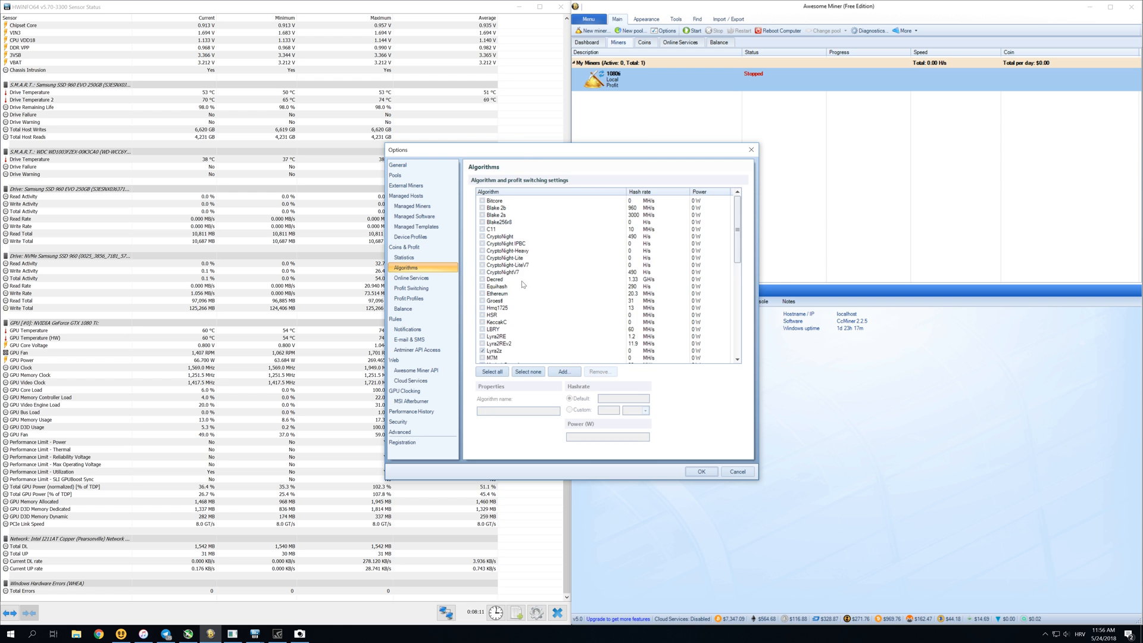
{"action": "scroll", "scroll_direction": "down", "scroll_amount": 3}
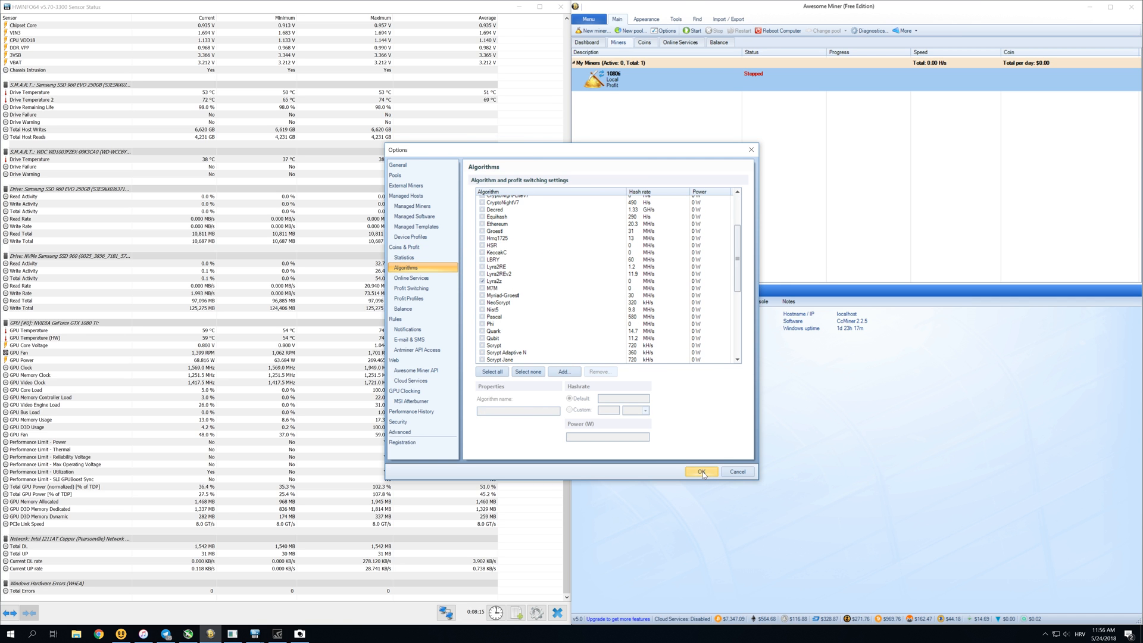
{"action": "left_click", "coordinate": [700, 472]}
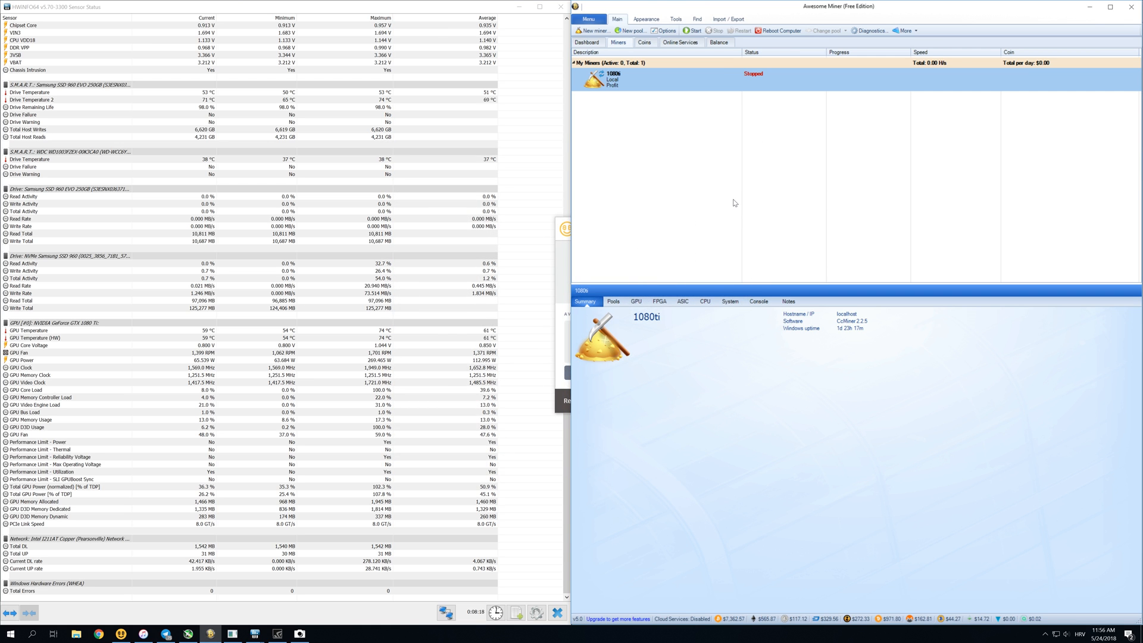